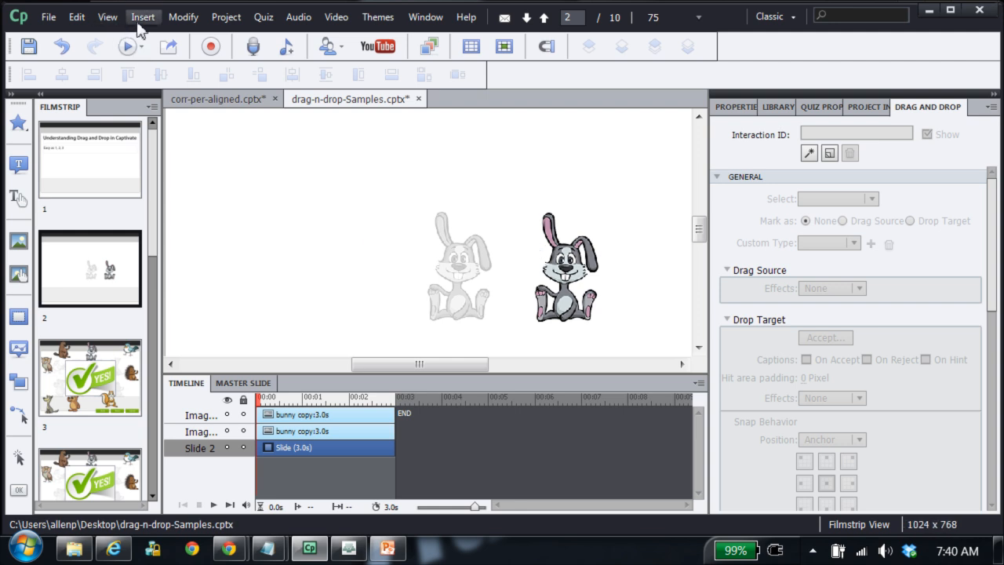
Assign the coloured bunny as drag source and the faded bunny as its drop target, then continue.
click(143, 15)
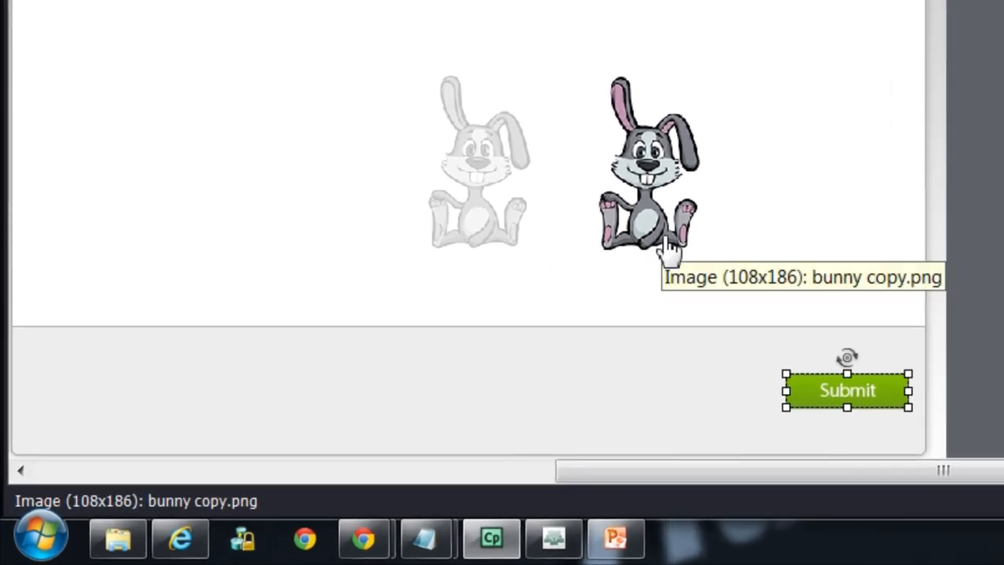
mouse_move(455, 170)
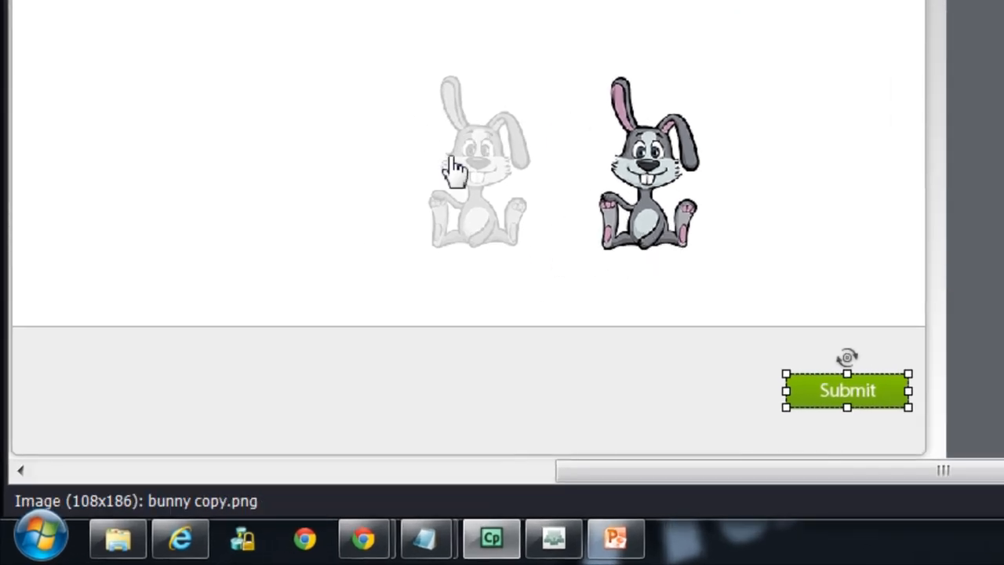
mouse_move(631, 196)
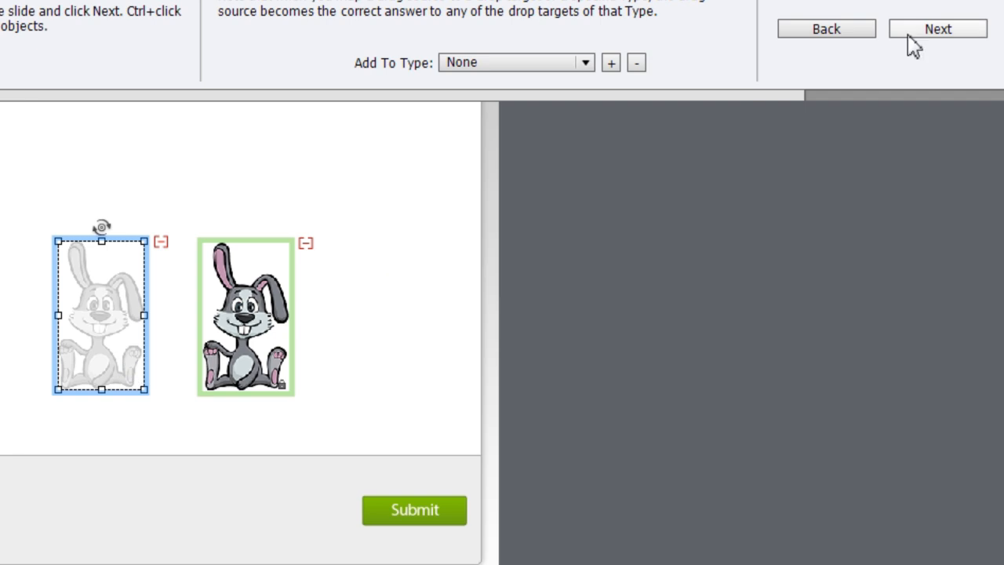
click(938, 29)
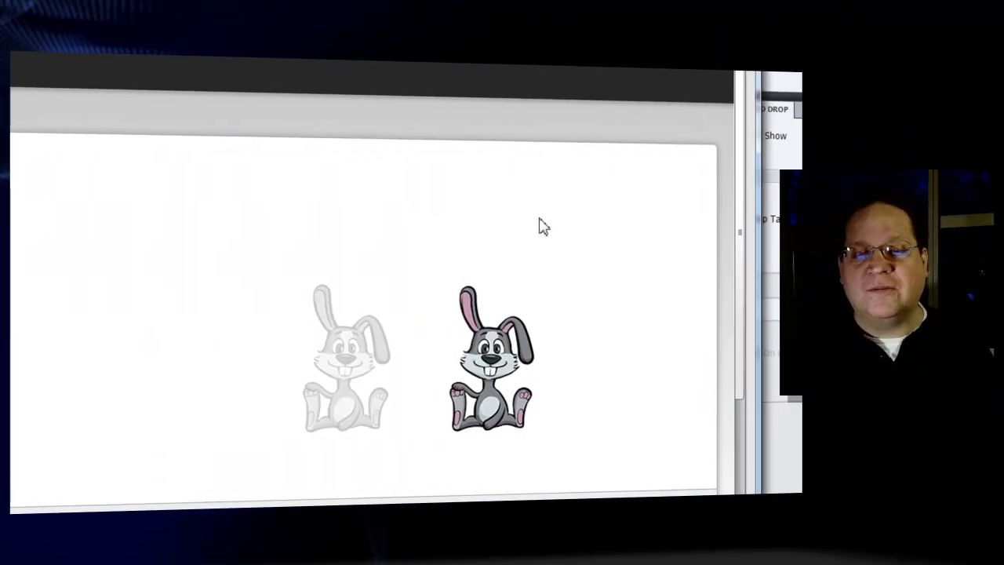
In preview, drag the coloured bunny onto the faded bunny drop target.
drag(486, 361, 431, 314)
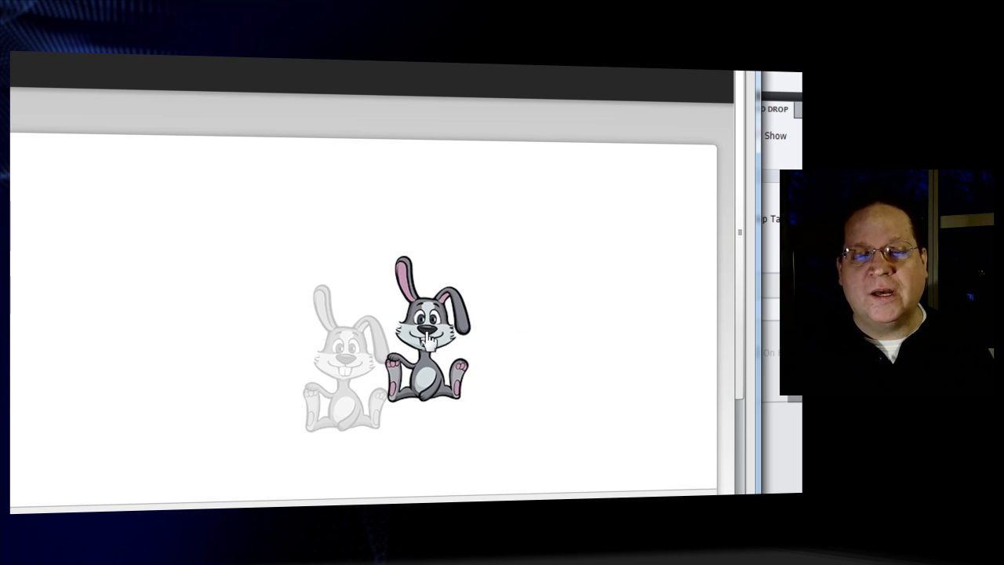